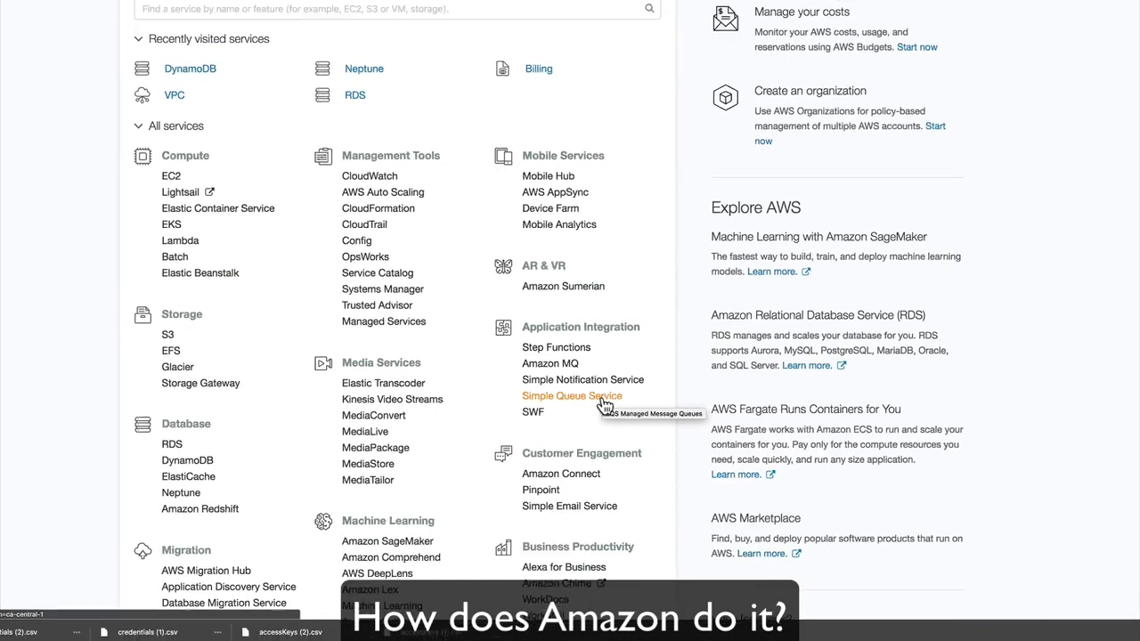
Go to the Simple Queue Service page under Application Integration.
{"action": "left_click", "coordinate": [571, 396]}
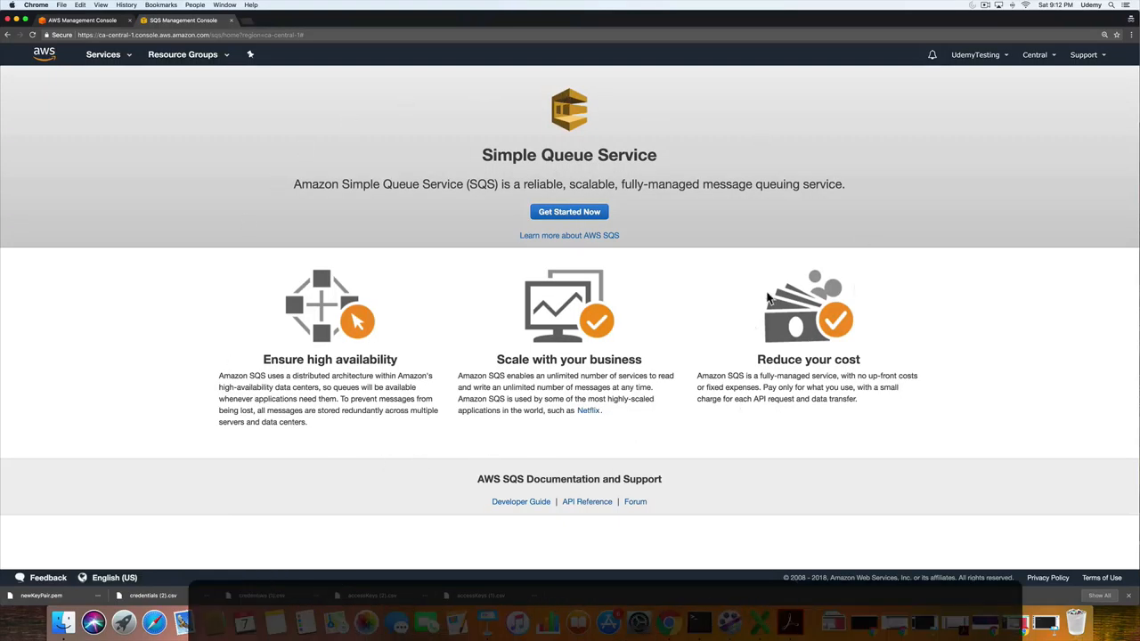
{"action": "mouse_move", "coordinate": [656, 235]}
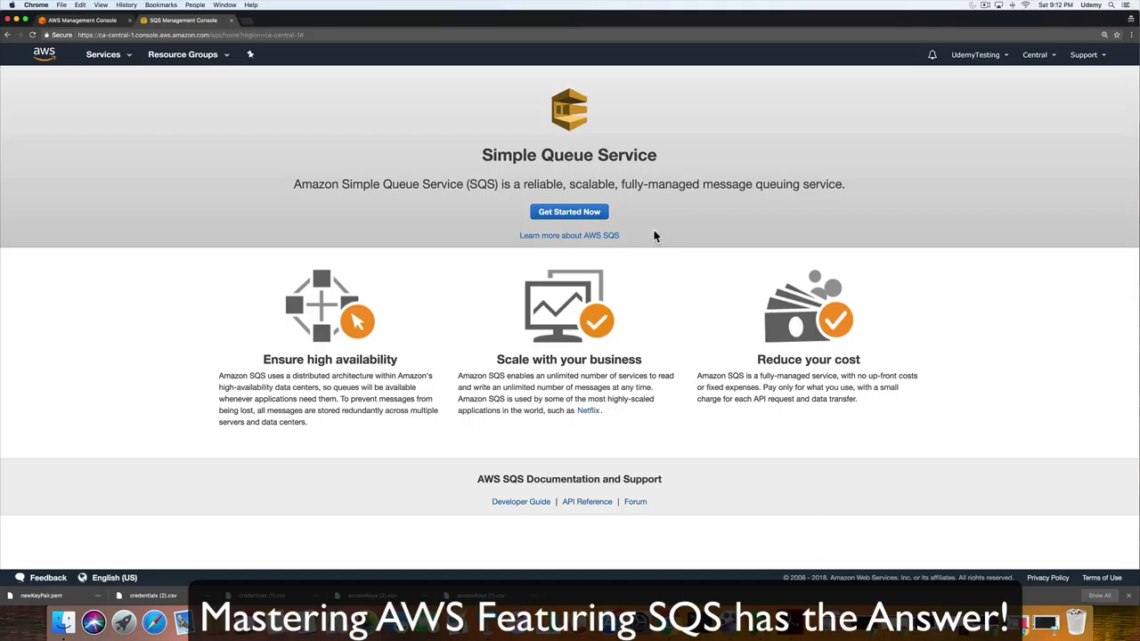
{"action": "mouse_move", "coordinate": [686, 256]}
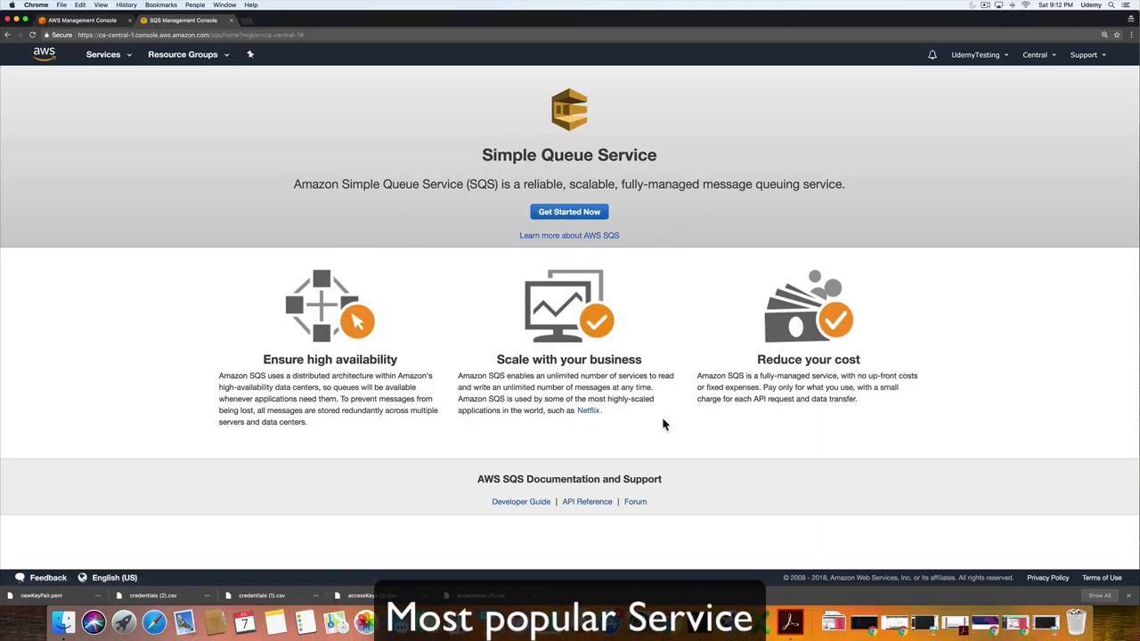
Begin a new queue named 'Udemi_Test' and review the default queue attributes.
{"action": "left_click", "coordinate": [570, 211]}
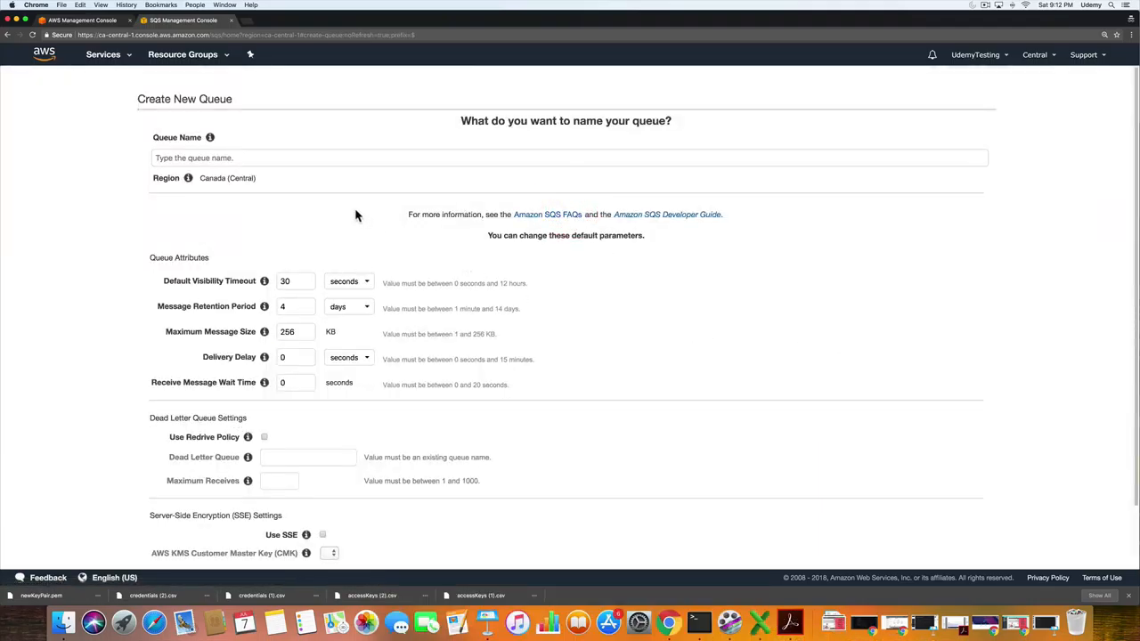
{"action": "type", "text": "U"}
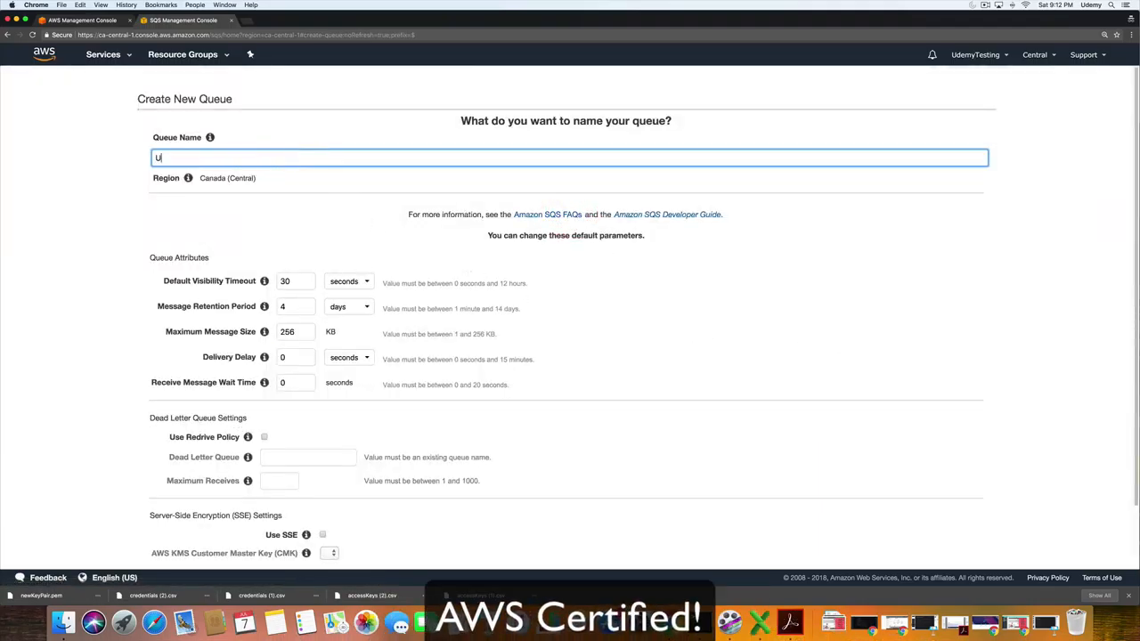
{"action": "type", "text": "demt_Test"}
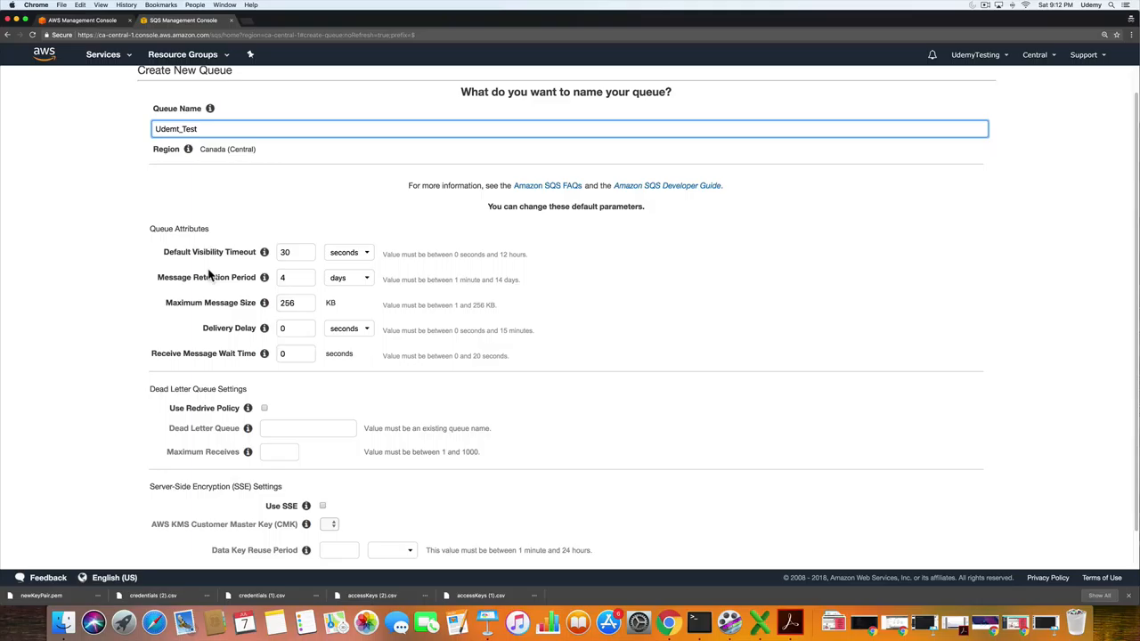
{"action": "mouse_move", "coordinate": [181, 274]}
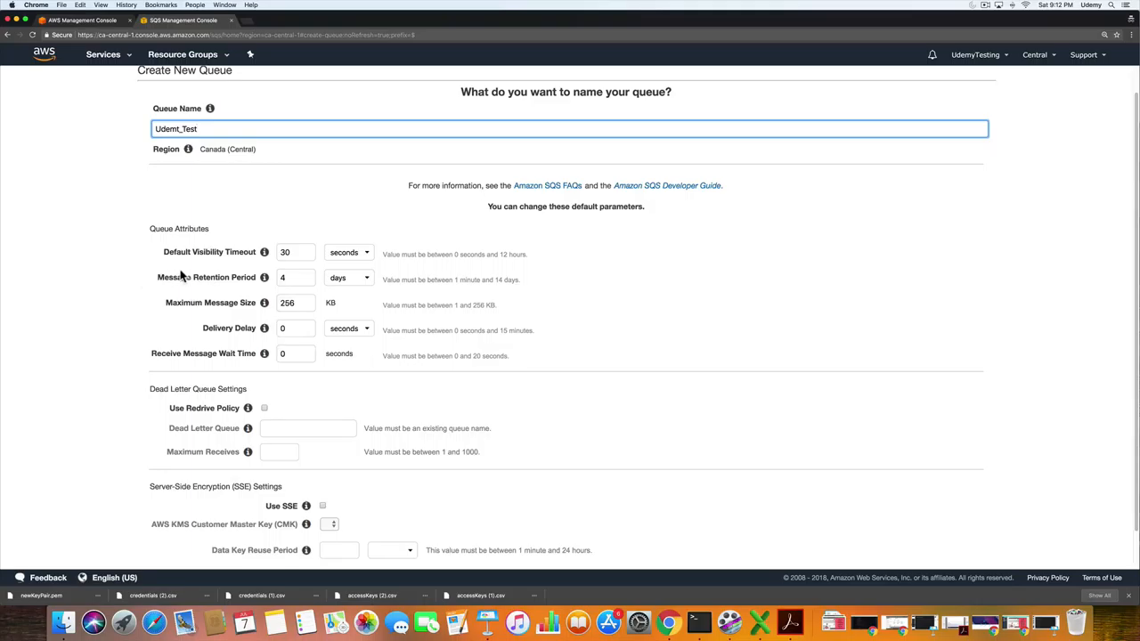
{"action": "mouse_move", "coordinate": [204, 273]}
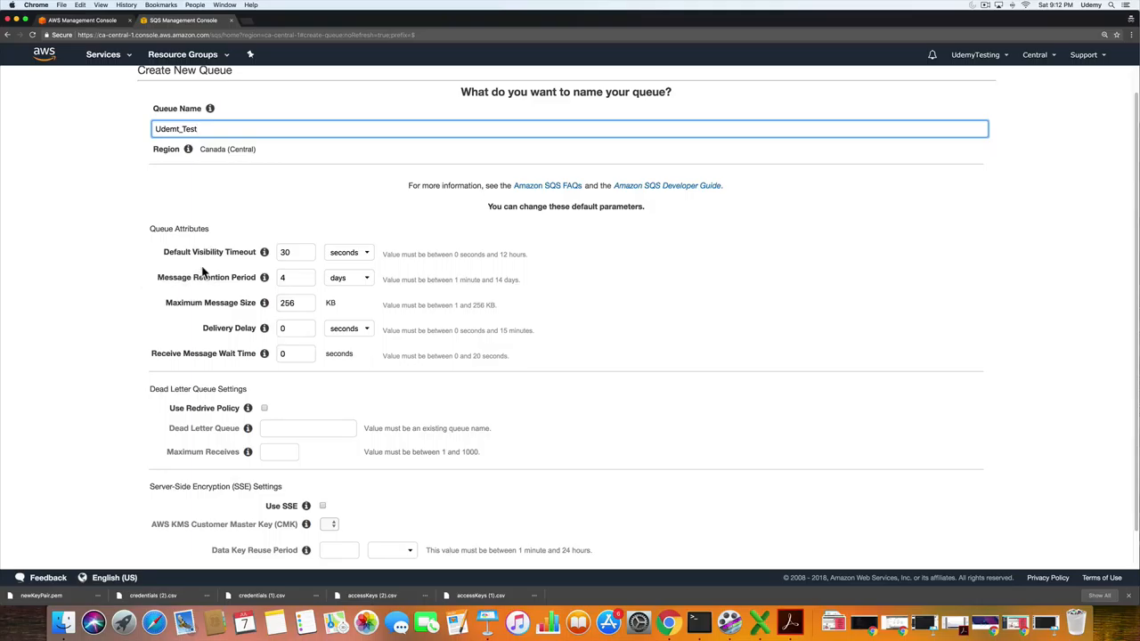
{"action": "mouse_move", "coordinate": [146, 299]}
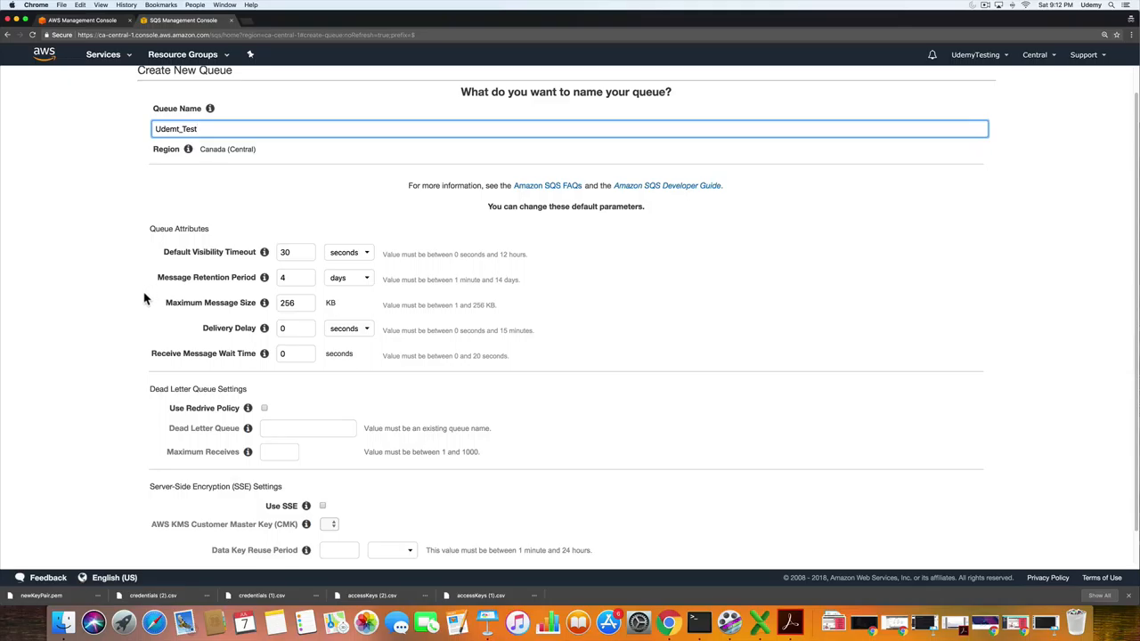
{"action": "scroll", "scroll_direction": "down", "scroll_amount": 3}
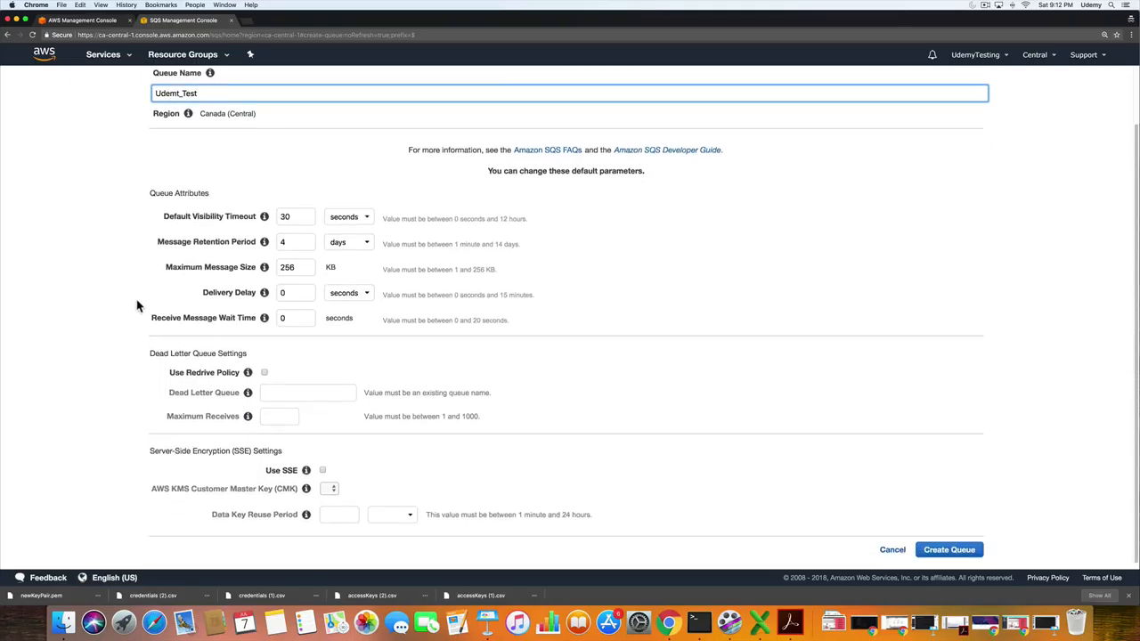
{"action": "mouse_move", "coordinate": [130, 363]}
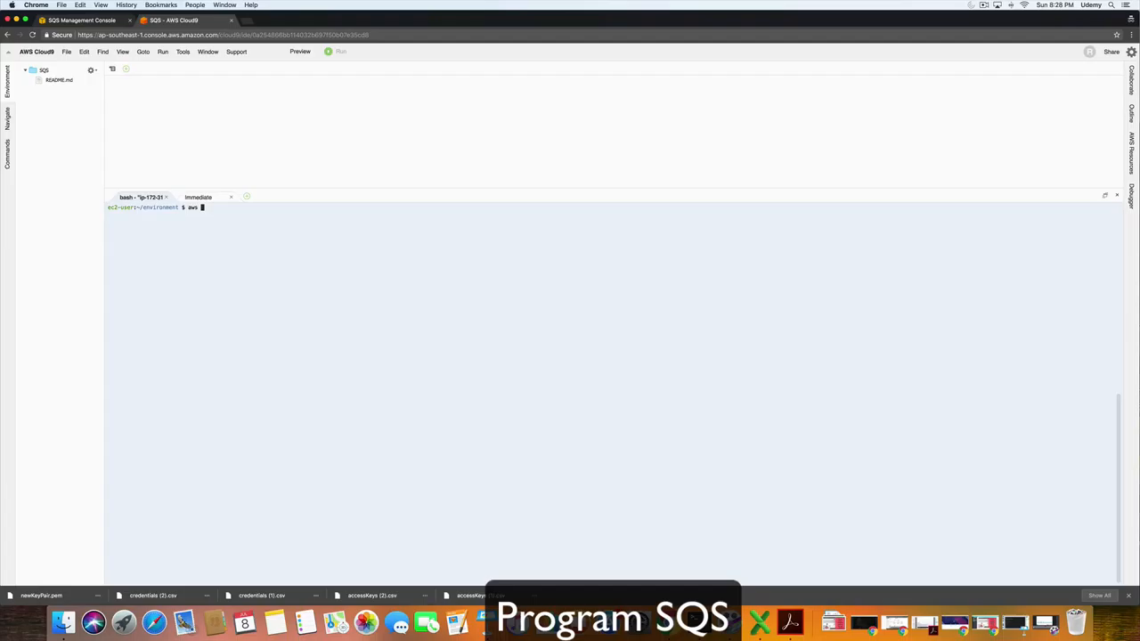
Run 'aws sqs list-queues' in the bash terminal to show existing queue URLs.
{"action": "type", "text": "sqs"}
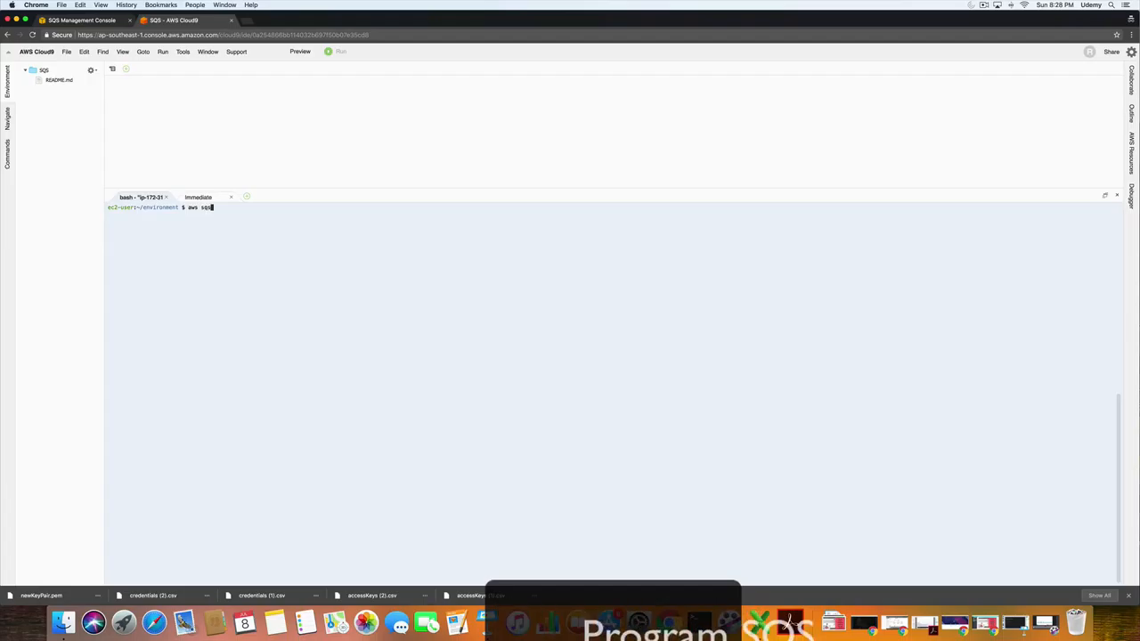
{"action": "type", "text": "list-"}
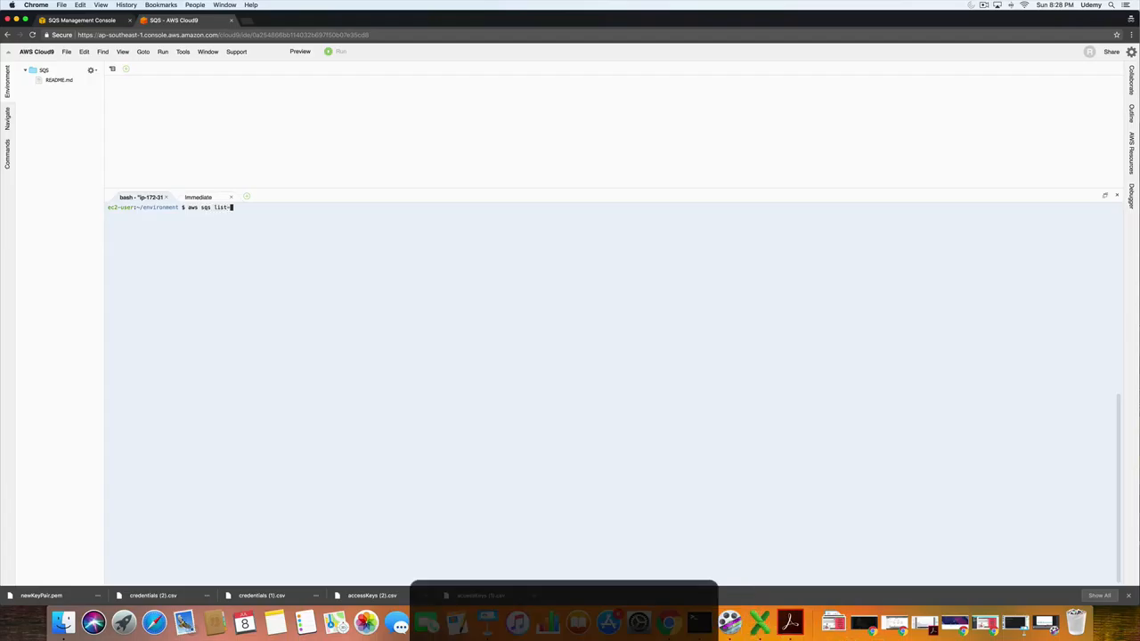
{"action": "type", "text": "queues"}
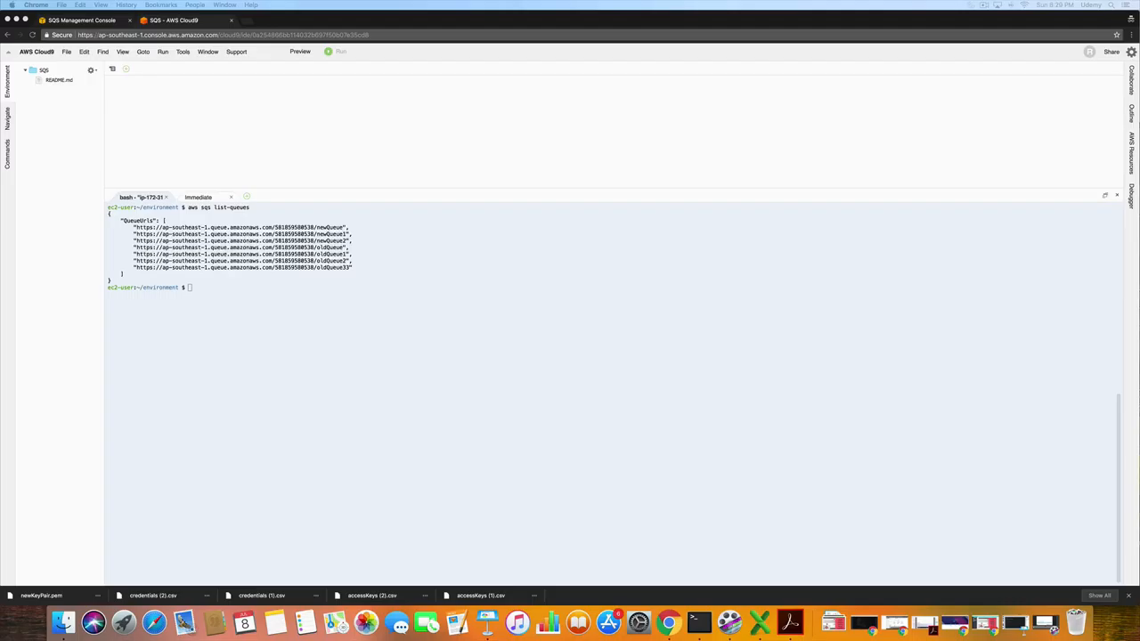
{"action": "mouse_move", "coordinate": [595, 320]}
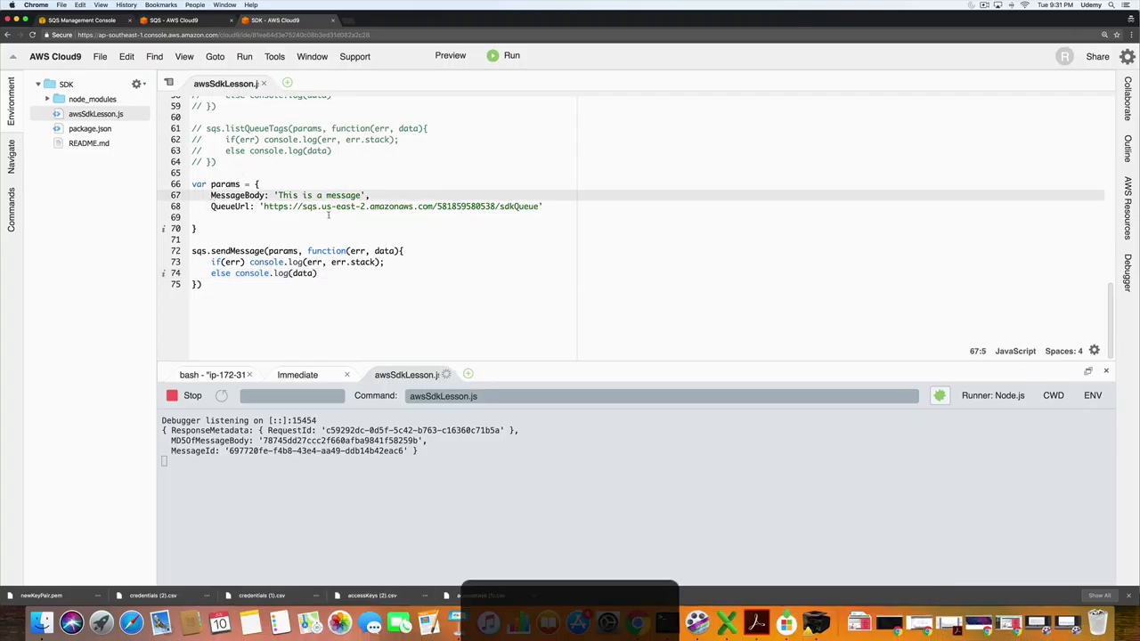
Comment out the MessageBody line with // and the sqs.sendMessage block.
{"action": "type", "text": "//"}
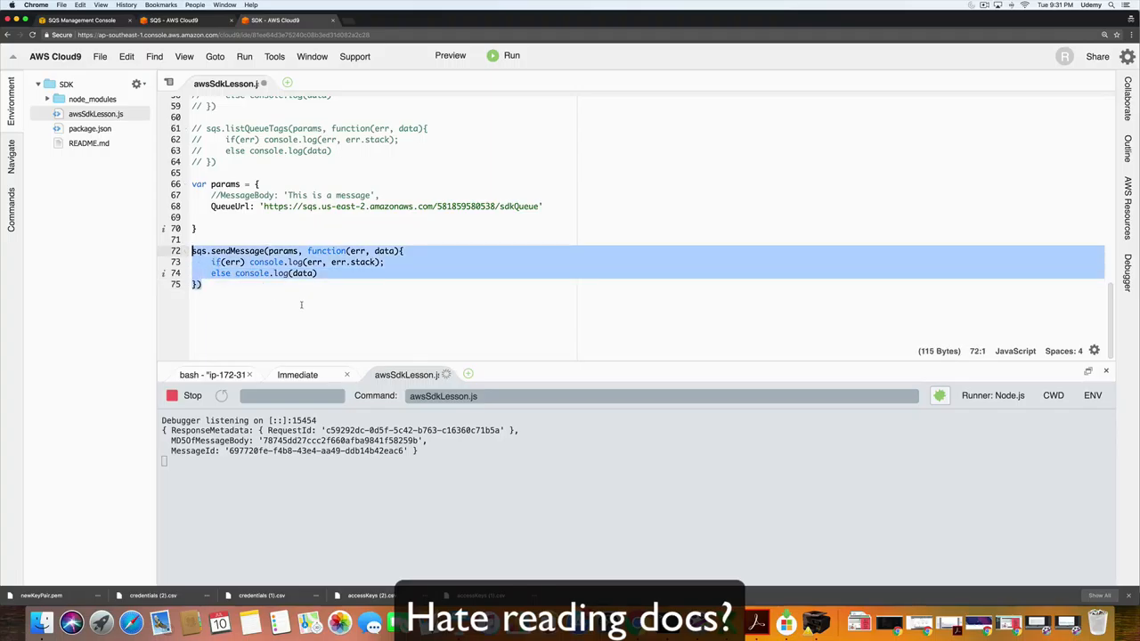
{"action": "key", "text": "cmd+/"}
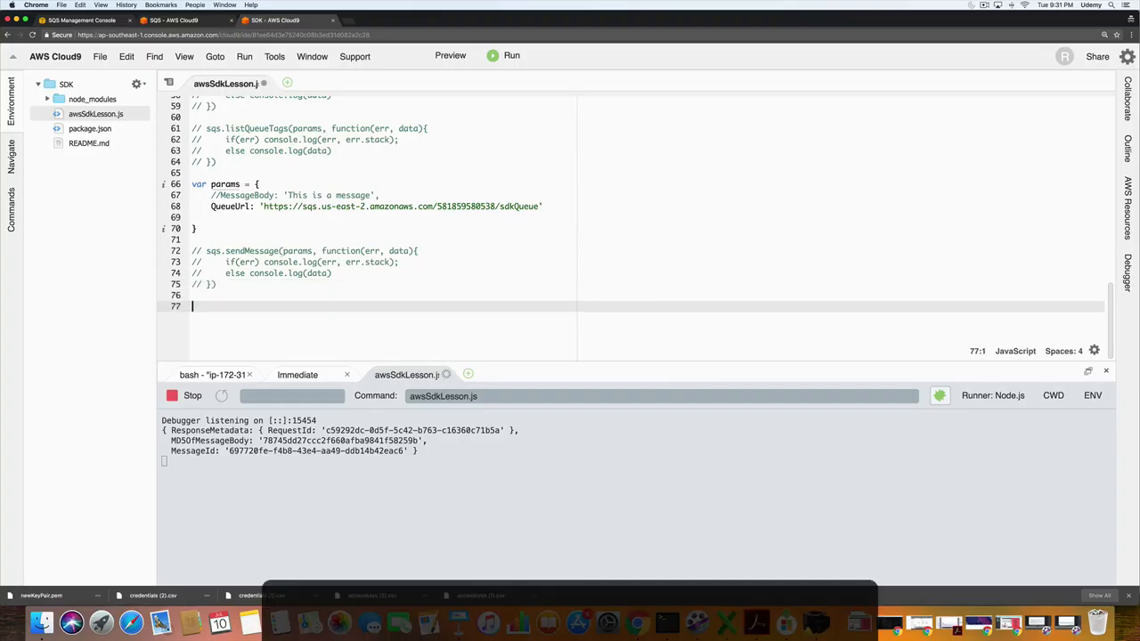
Start a new 'sqs.rece' receive call on the line below.
{"action": "type", "text": "sqs."}
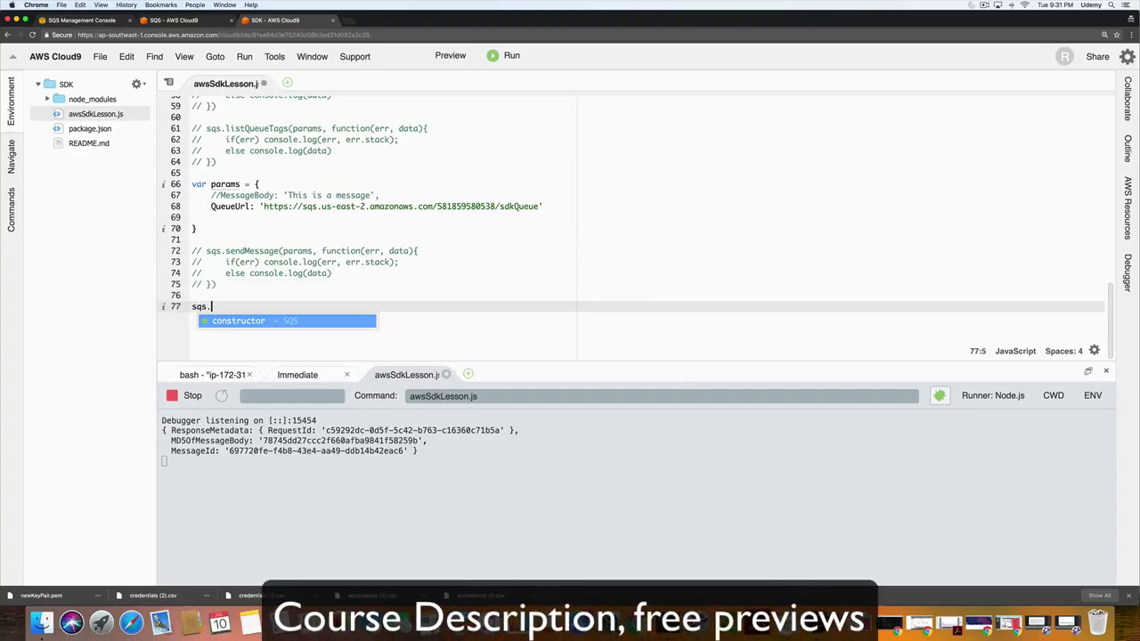
{"action": "type", "text": "r"}
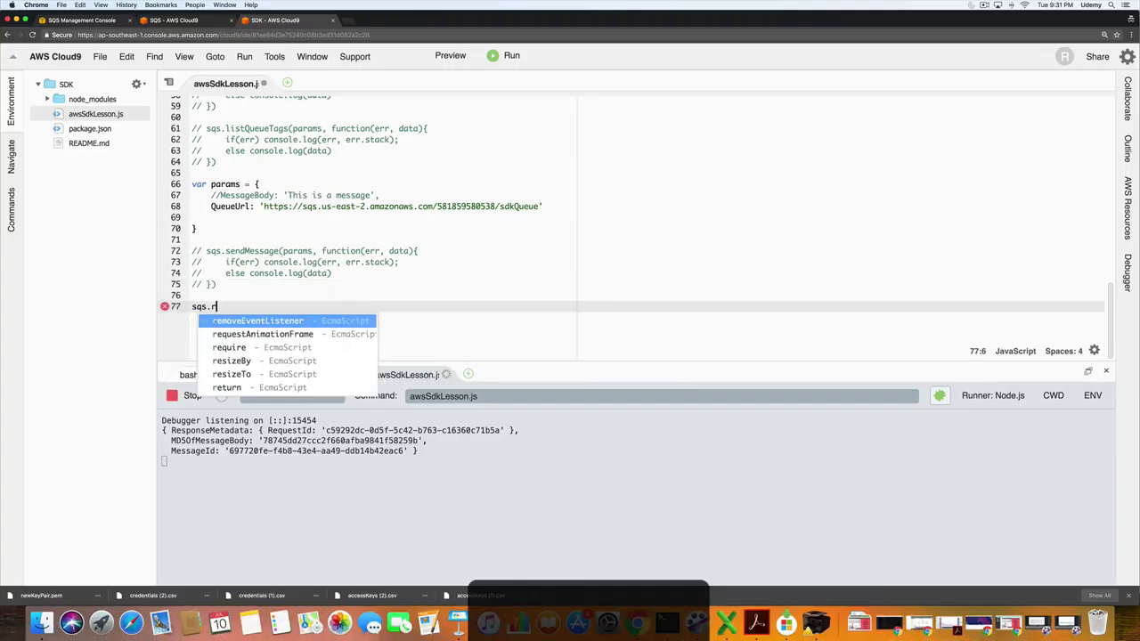
{"action": "type", "text": "ece"}
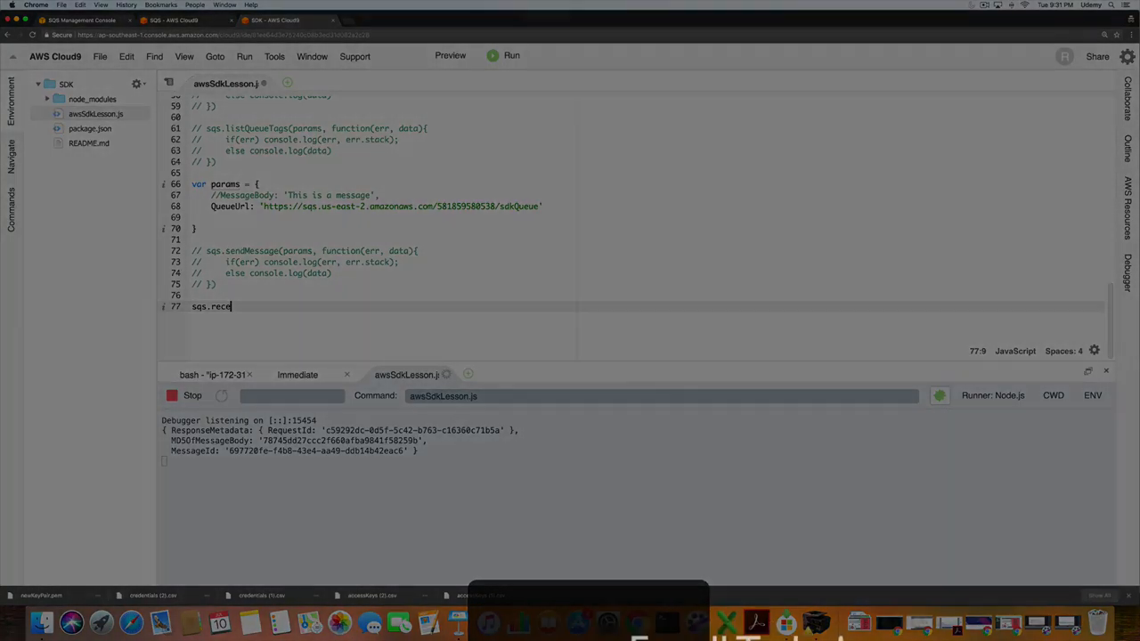